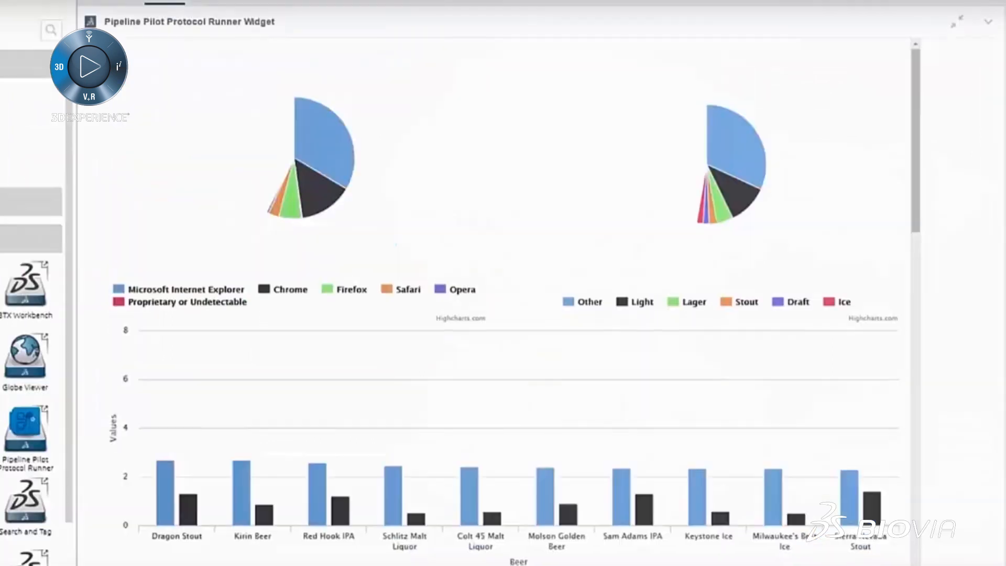
Name the RP Tree learner output 'Output 1' and set its Model Type to Regression.
{"action": "scroll", "scroll_direction": "down", "scroll_amount": 3}
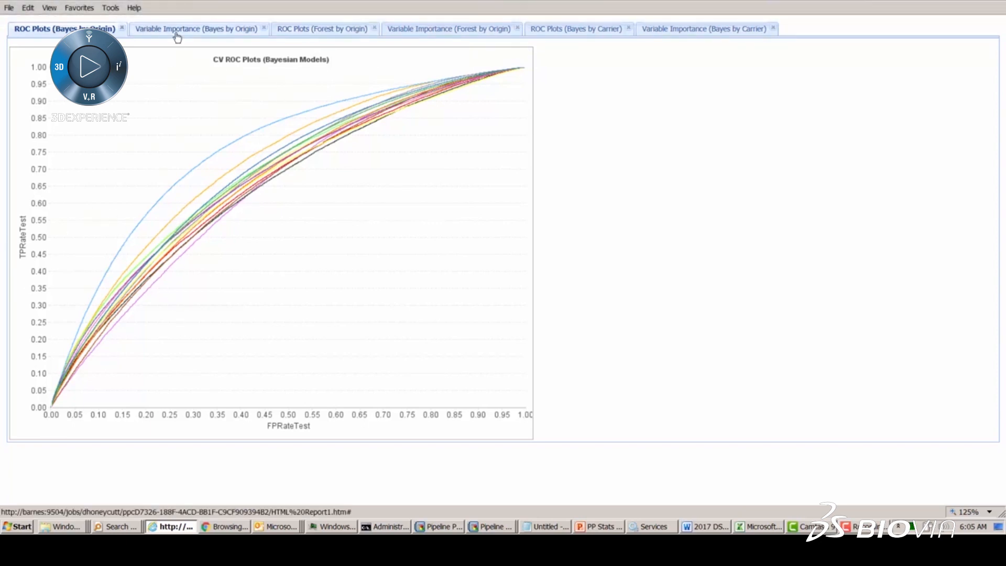
{"action": "left_click", "coordinate": [195, 28]}
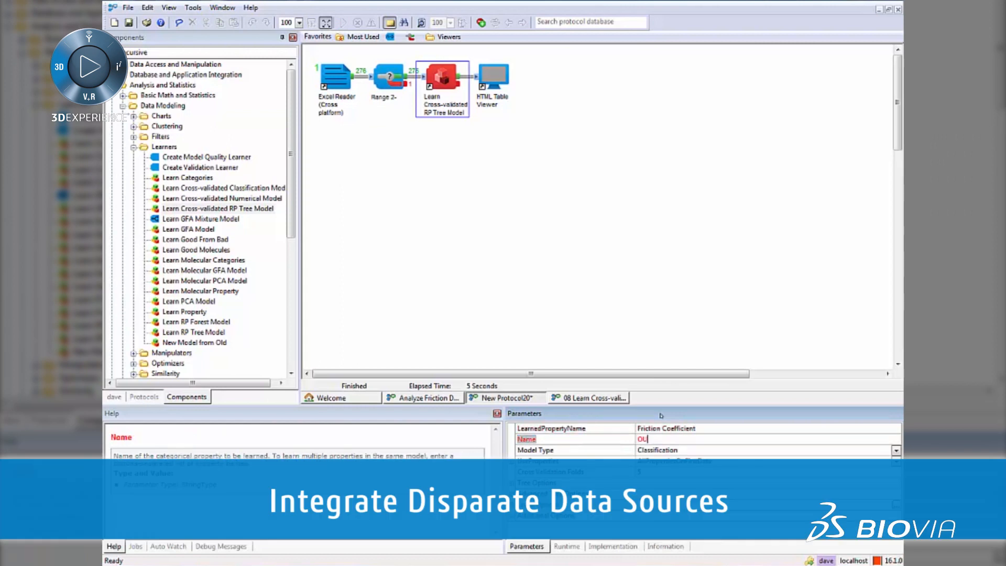
{"action": "left_click", "coordinate": [536, 450]}
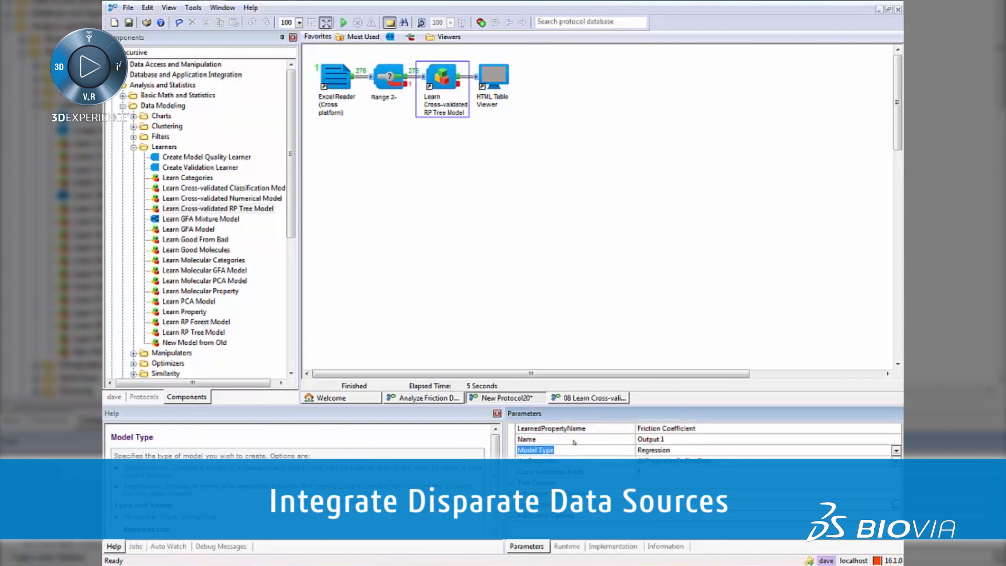
{"action": "left_click", "coordinate": [342, 22]}
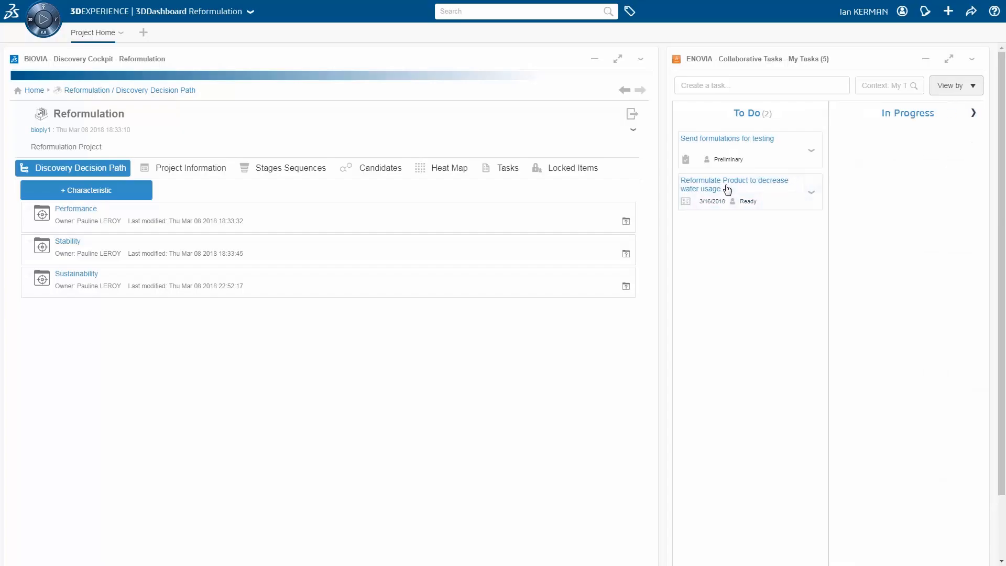
Open the 'Reformulate Product to decrease water usage' task from the To Do column.
{"action": "left_click", "coordinate": [42, 19]}
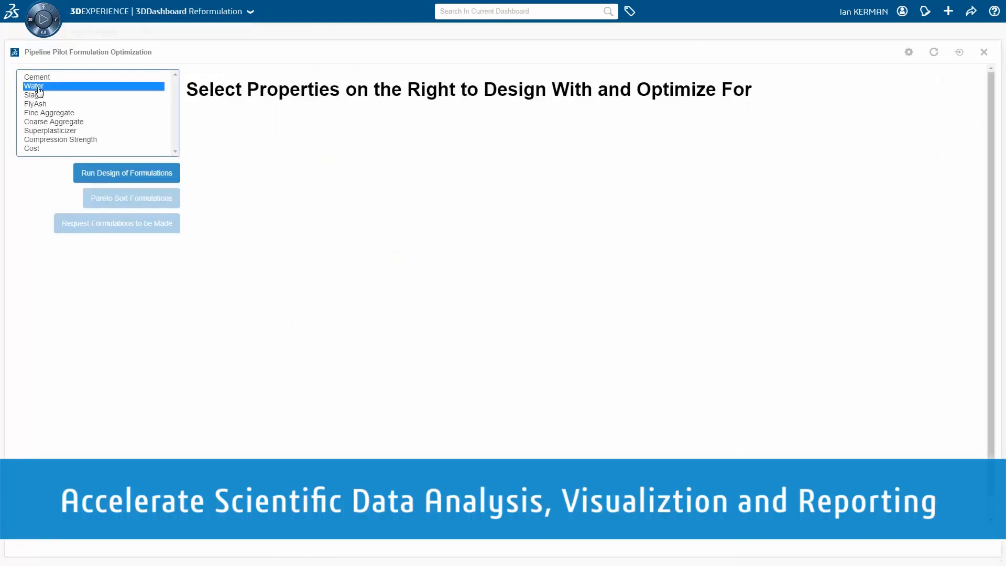
Design formulations for Water and Compression Strength, then Pareto-sort them against water usage.
{"action": "left_click", "coordinate": [60, 139]}
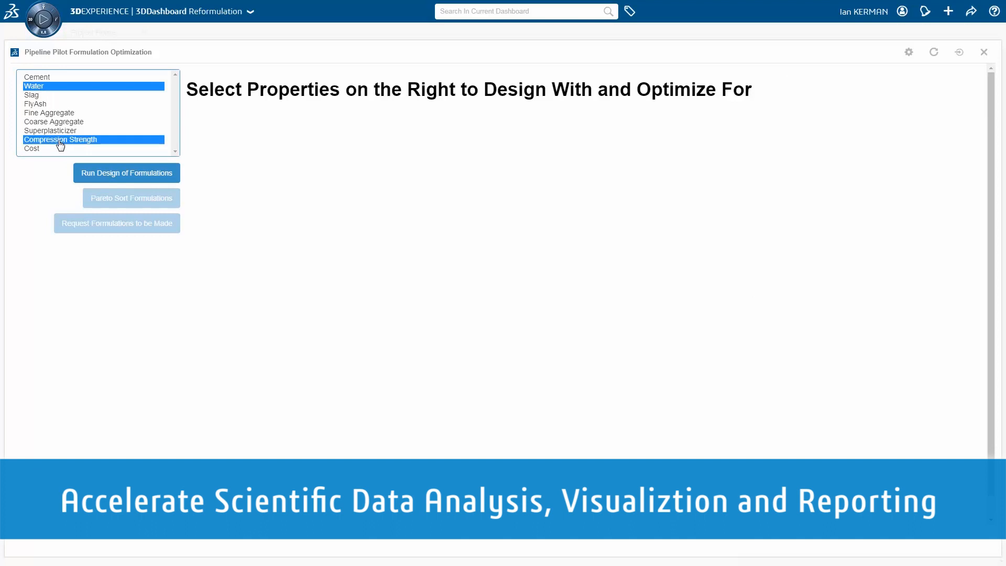
{"action": "left_click", "coordinate": [126, 173]}
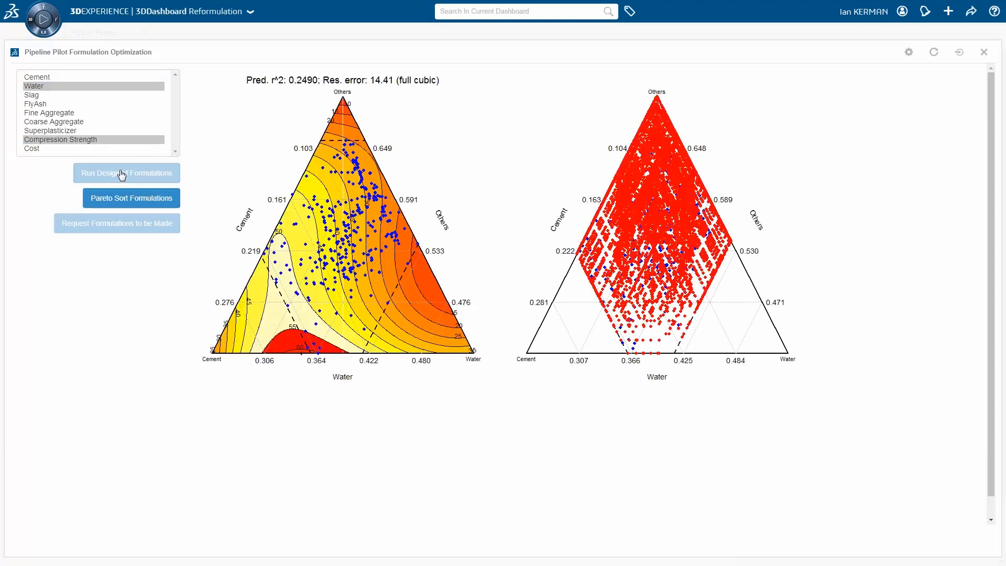
{"action": "mouse_move", "coordinate": [357, 234]}
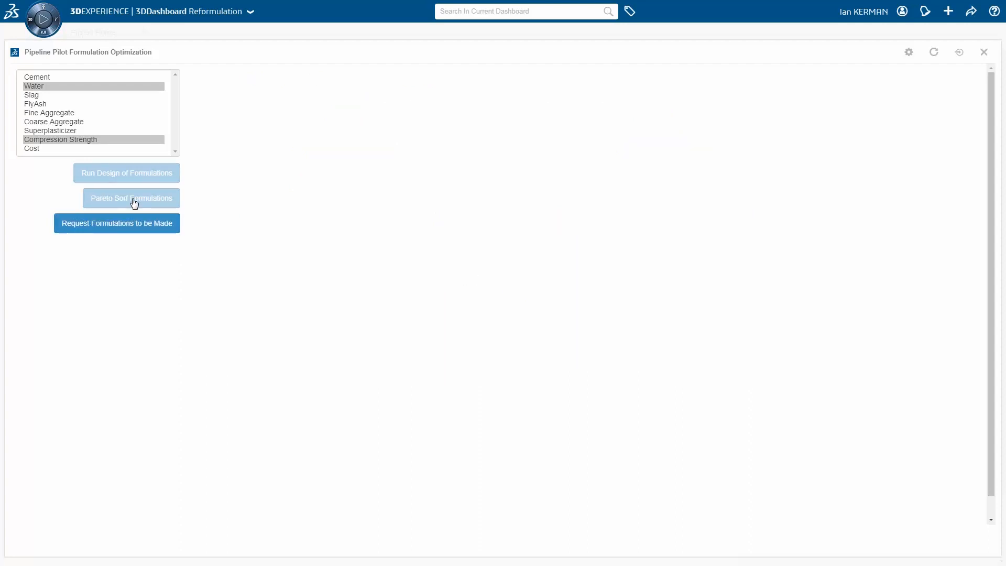
{"action": "left_click", "coordinate": [131, 198]}
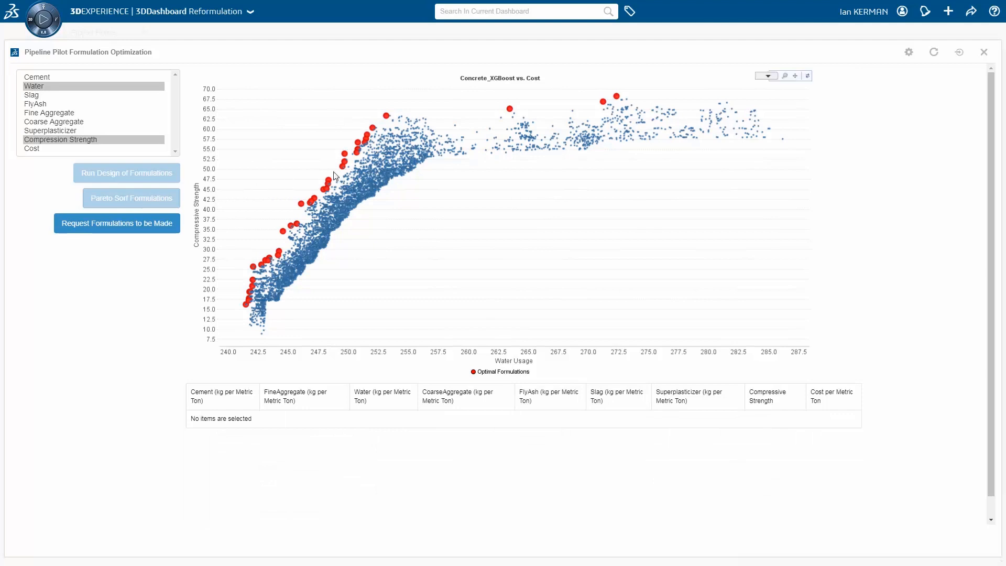